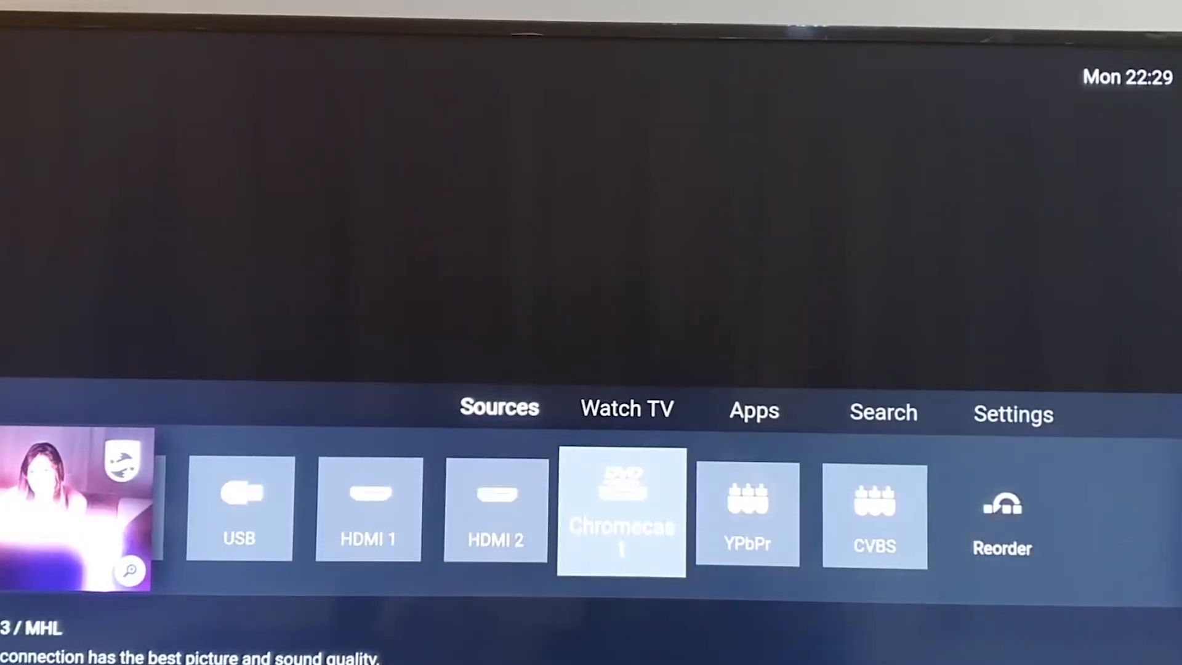
Step: Switch the TV to the Chromecast input from the Sources row
left_click(620, 511)
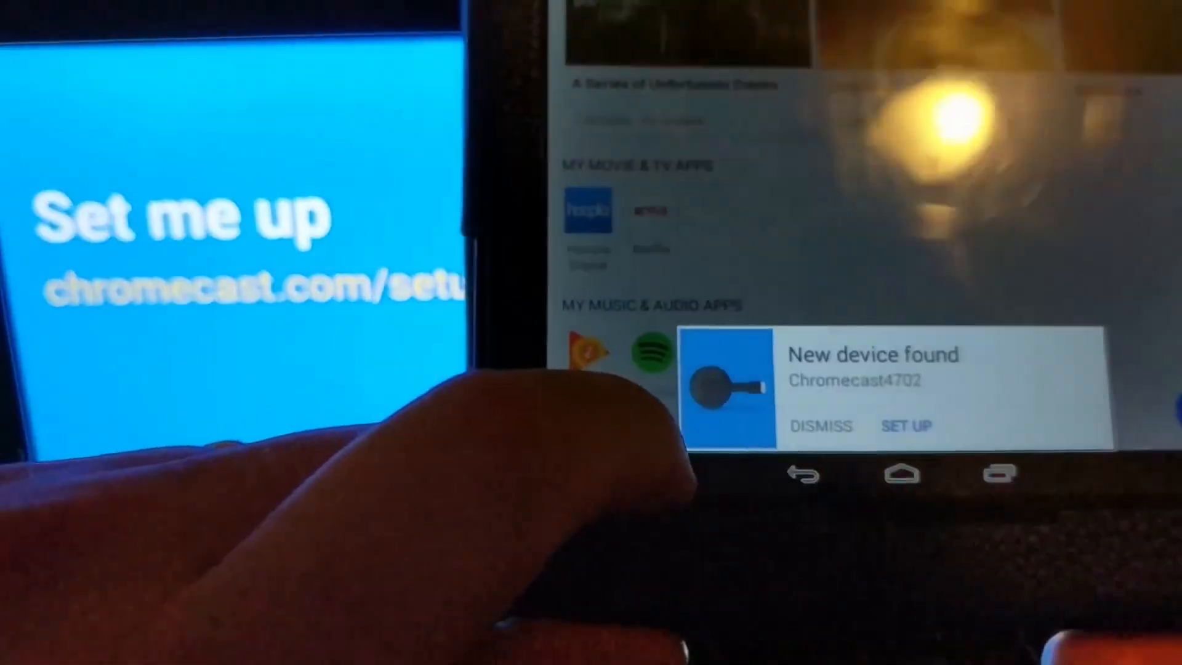
Step: Start setup of the newly found Chromecast4702 from the tablet's 'New device found' card
left_click(907, 425)
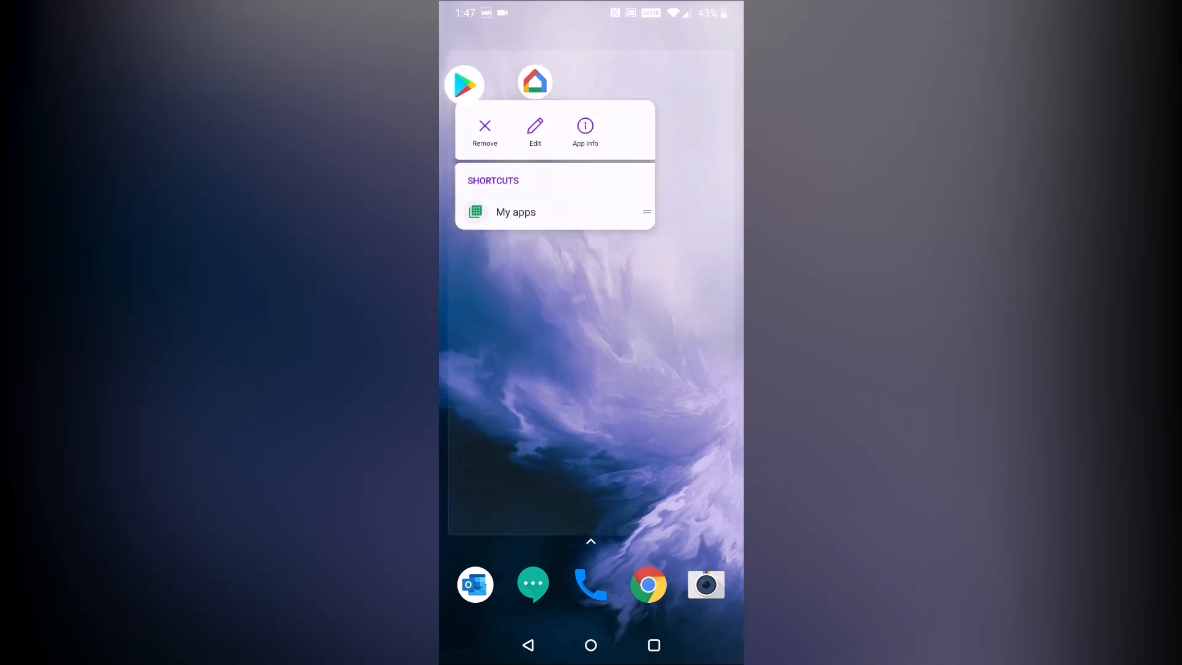
Step: Bring up the Google Home app's menu with Remove, Edit and App info
left_click(534, 83)
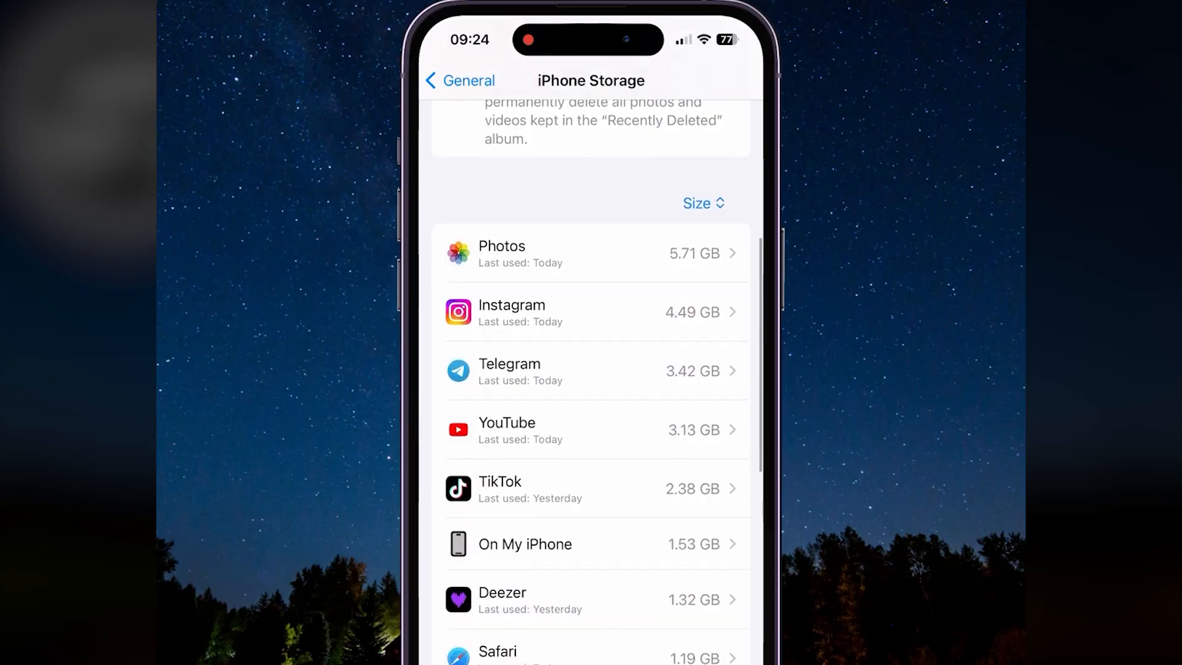
Step: Review iPhone Storage sorted by size, with Photos largest at 5.71 GB
left_click(595, 430)
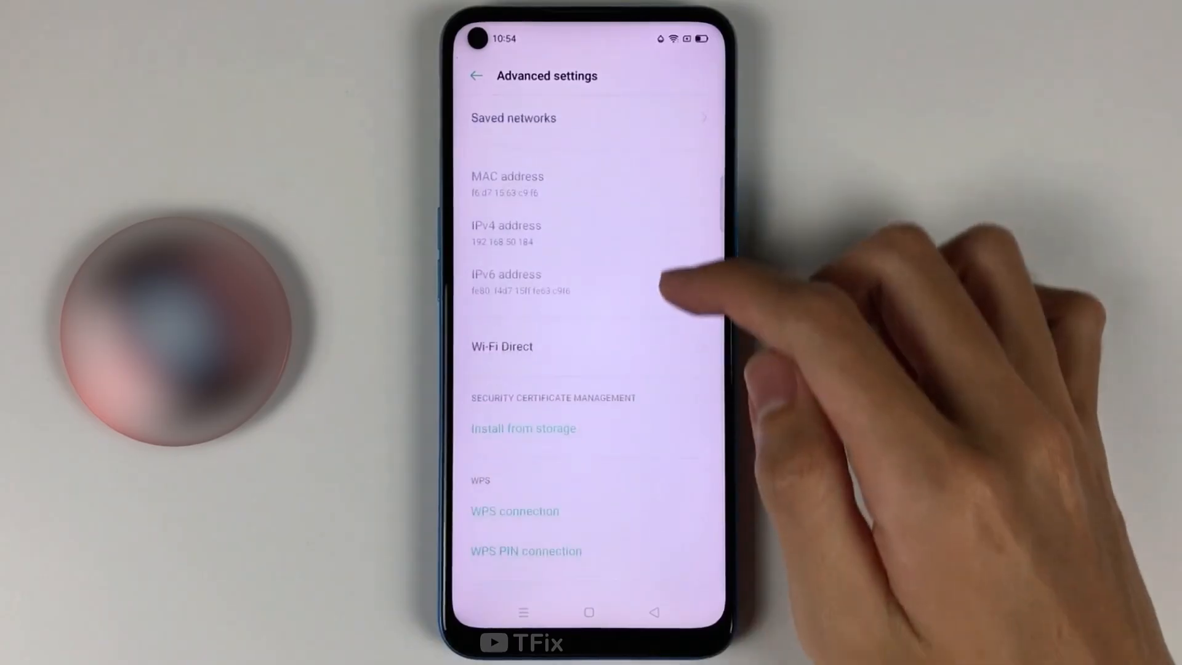
Step: Reach the advanced Wi-Fi options, showing Wi-Fi notification and Passpoint on and Dual-band AP setting
scroll("down", 3)
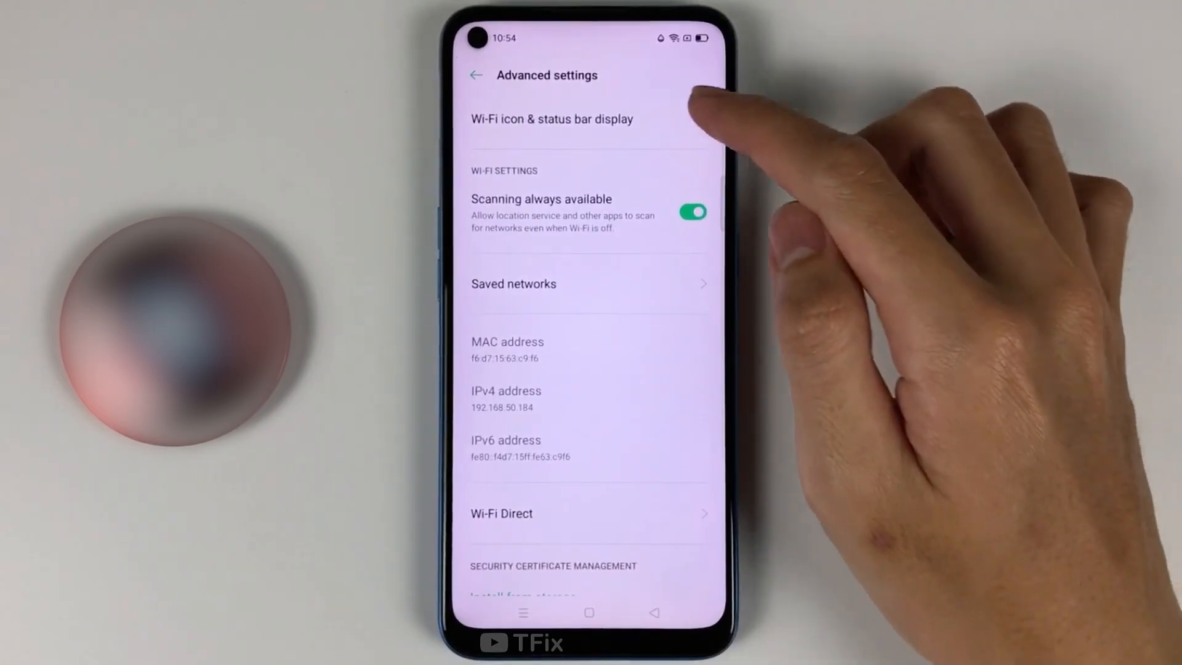
left_click(552, 120)
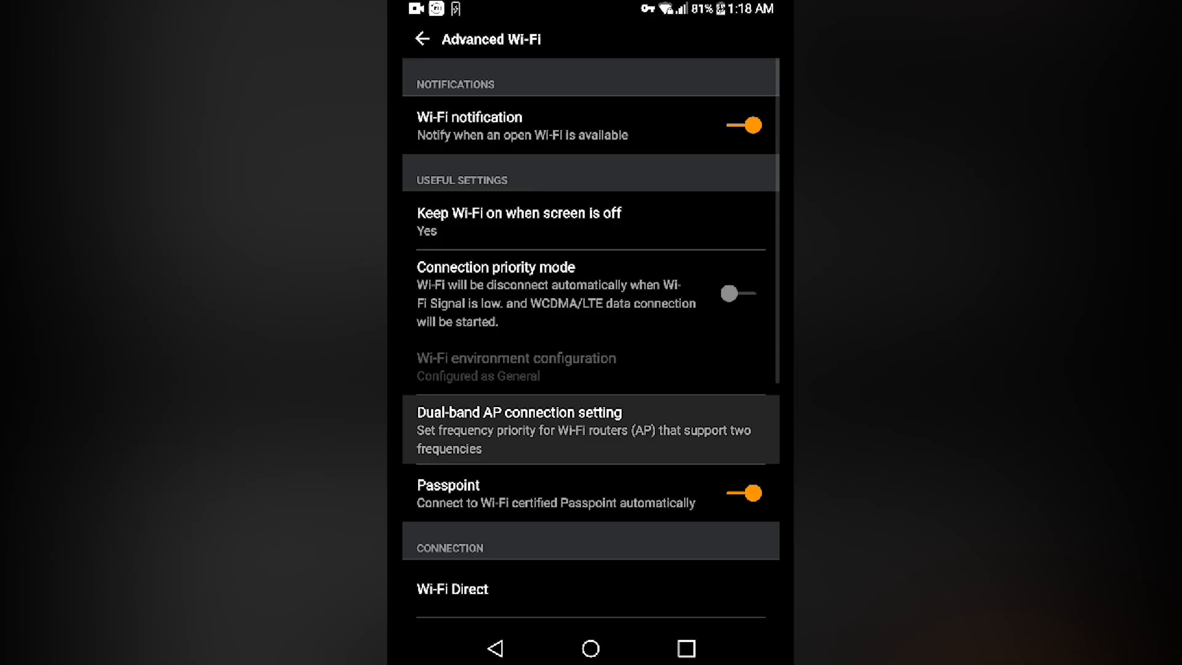
left_click(518, 429)
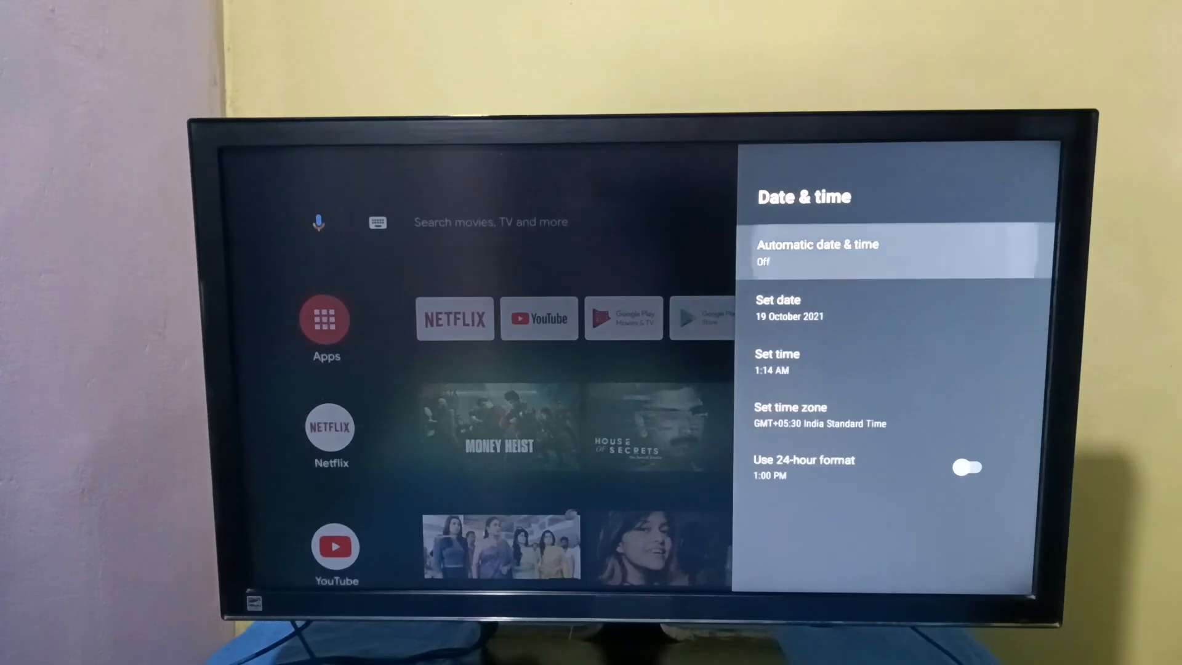
Step: Select Automatic date & time in the Android TV Date & time settings (19 October 2021)
left_click(818, 251)
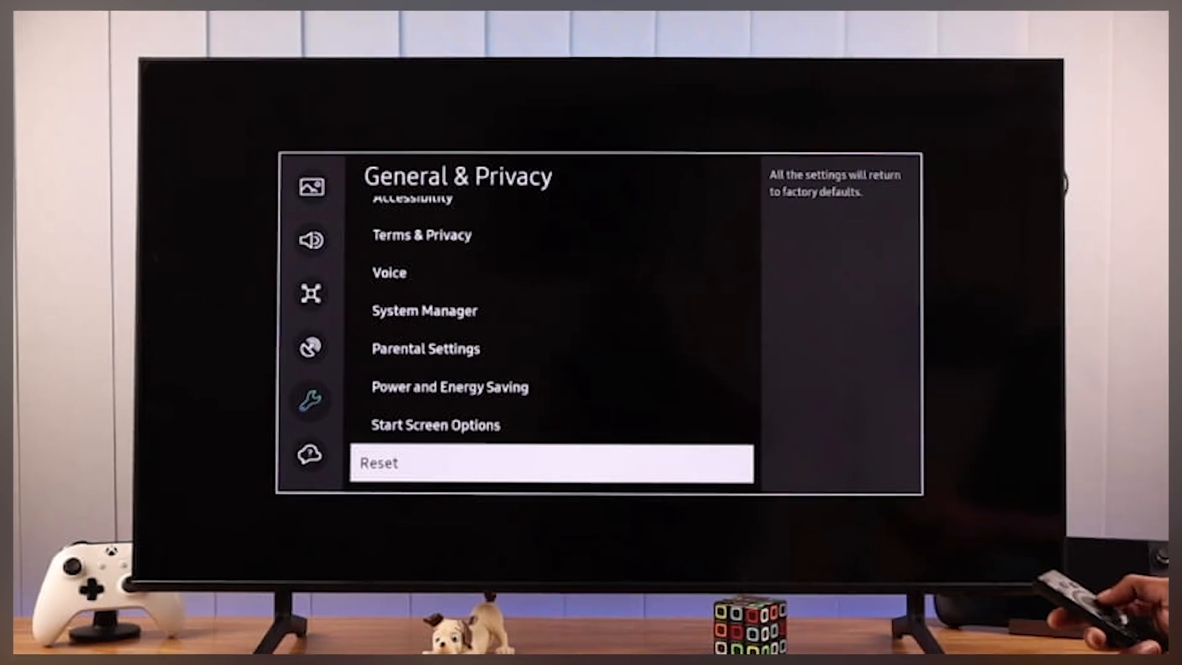
Step: Start the TV factory reset from General & Privacy with the four-digit PIN entered
left_click(551, 461)
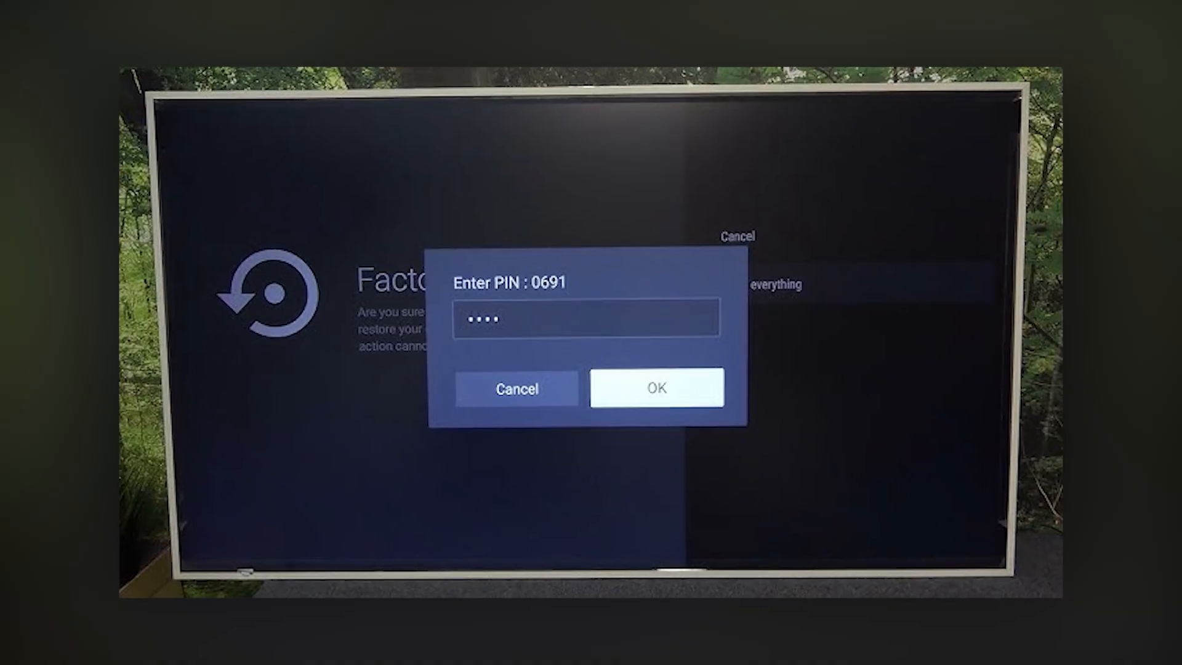